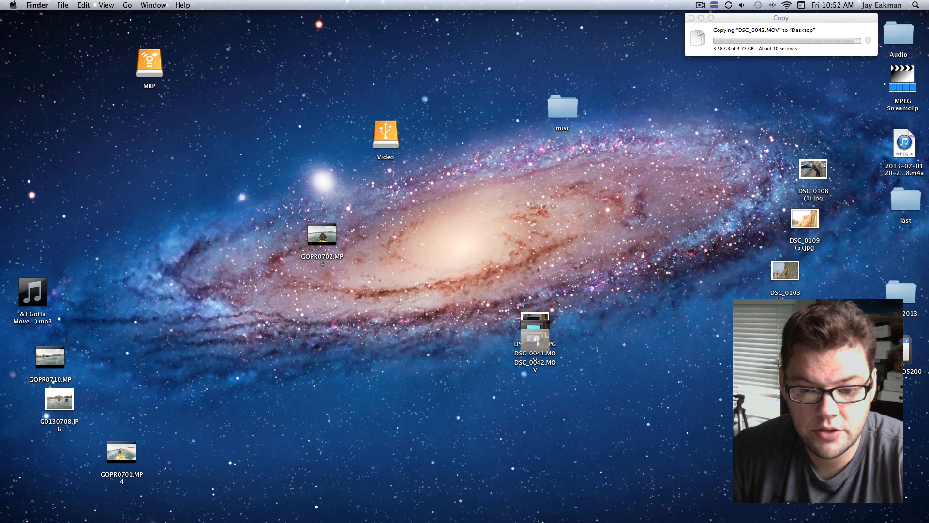
Go to google.com/chromecast/setup in Chrome to reach the Chromecast welcome page.
{"action": "left_click", "coordinate": [413, 487]}
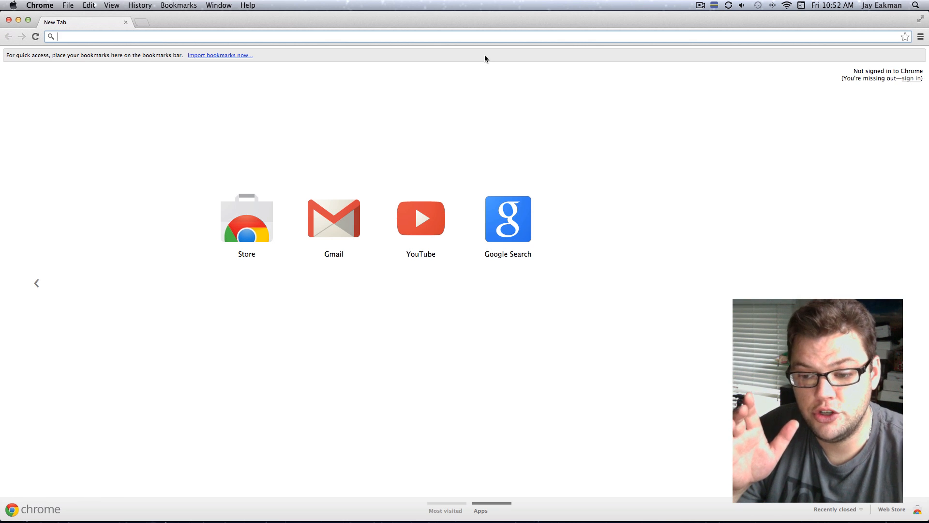
{"action": "type", "text": "google.com/chromecast/"}
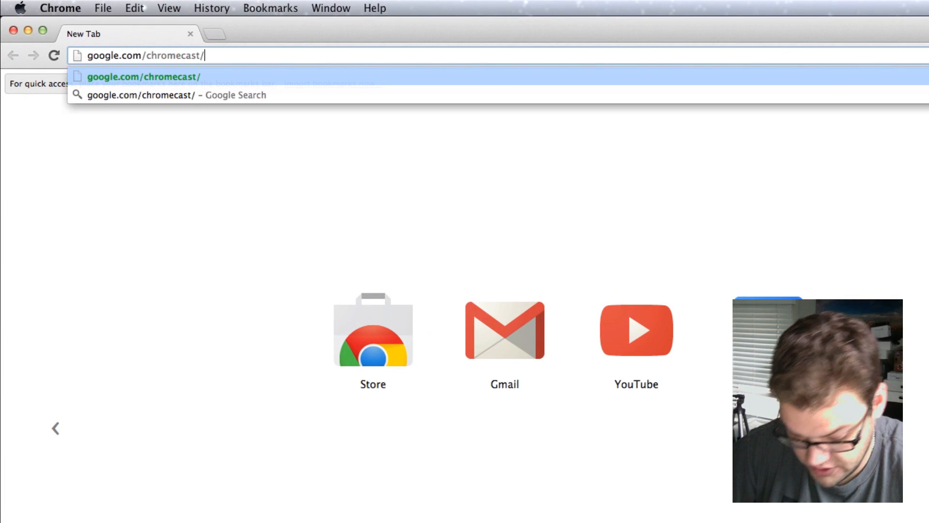
{"action": "type", "text": "setup"}
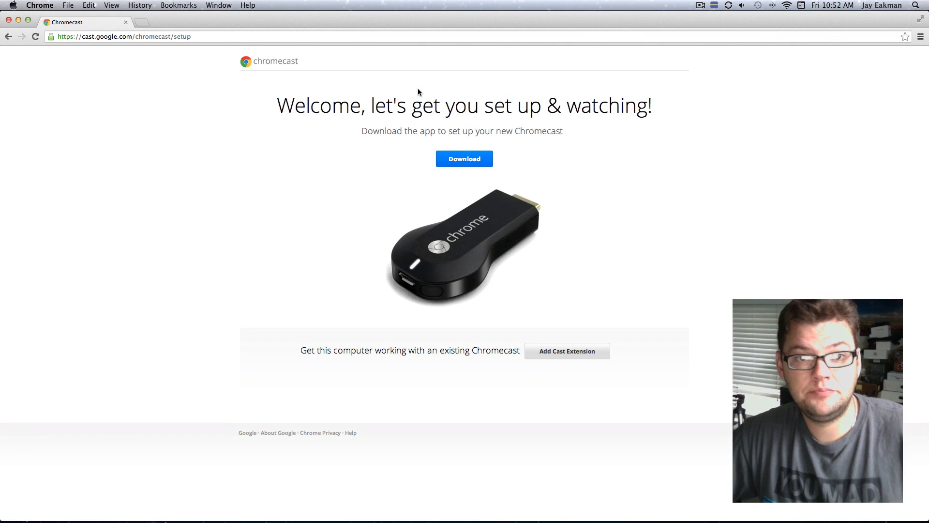
{"action": "mouse_move", "coordinate": [464, 158]}
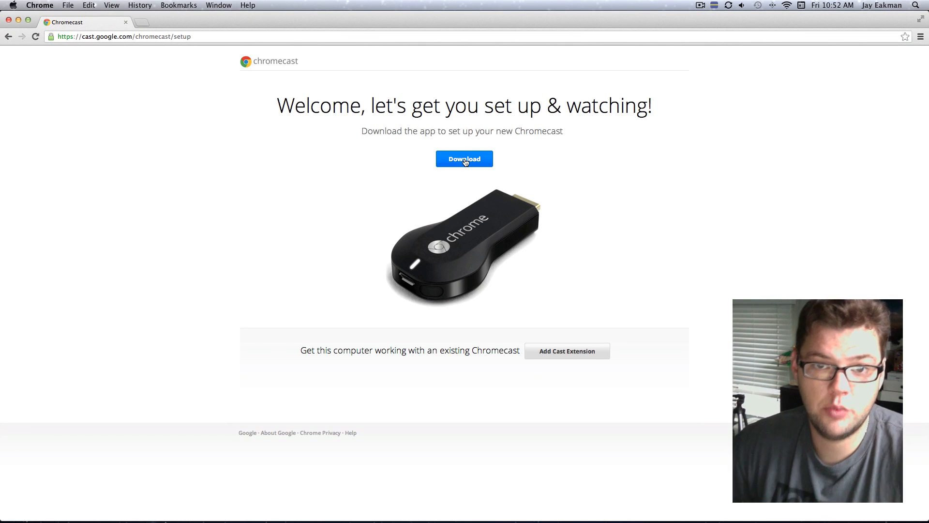
Download the Chromecast setup .dmg installer from the welcome page.
{"action": "left_click", "coordinate": [464, 158]}
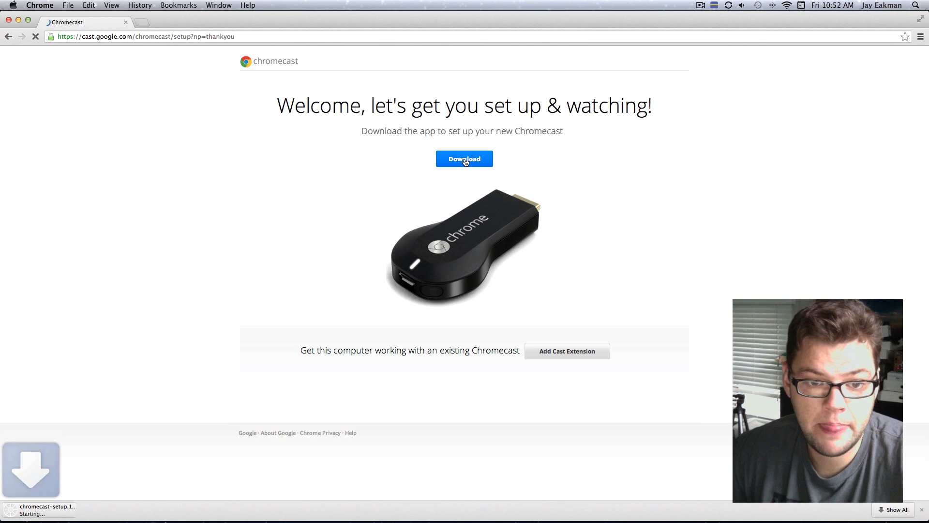
{"action": "left_click", "coordinate": [464, 157]}
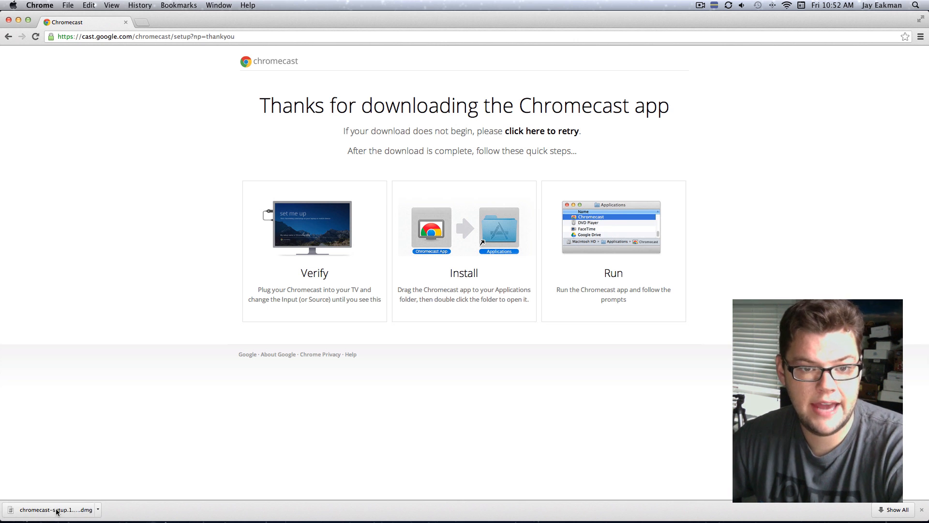
Mount the downloaded dmg and copy the Chromecast app into Applications.
{"action": "left_click", "coordinate": [51, 509]}
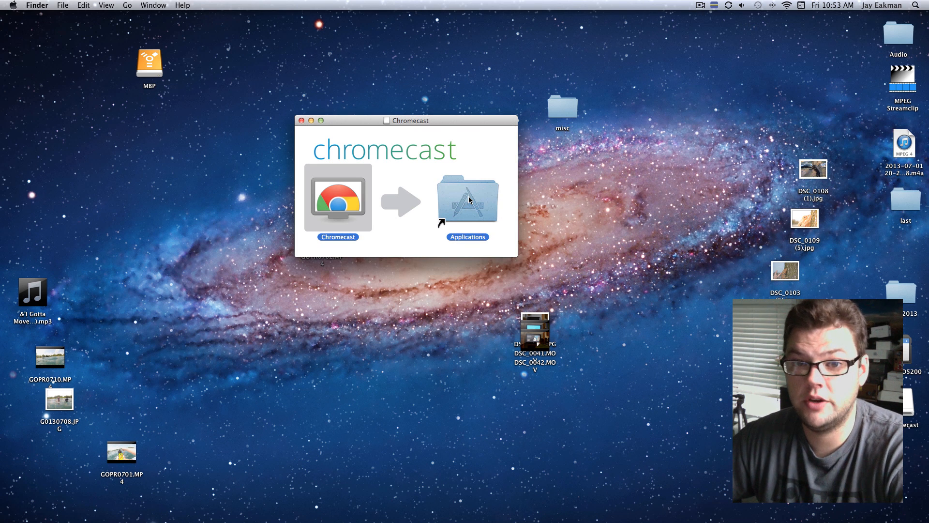
{"action": "left_click", "coordinate": [303, 120]}
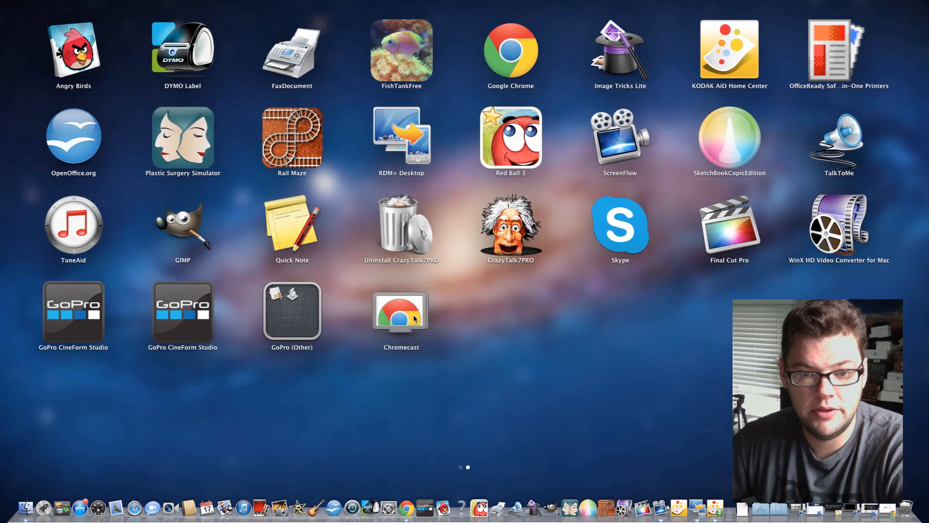
Launch the Chromecast app, allow the Internet-download warning and accept Privacy and Terms.
{"action": "double_click", "coordinate": [401, 311]}
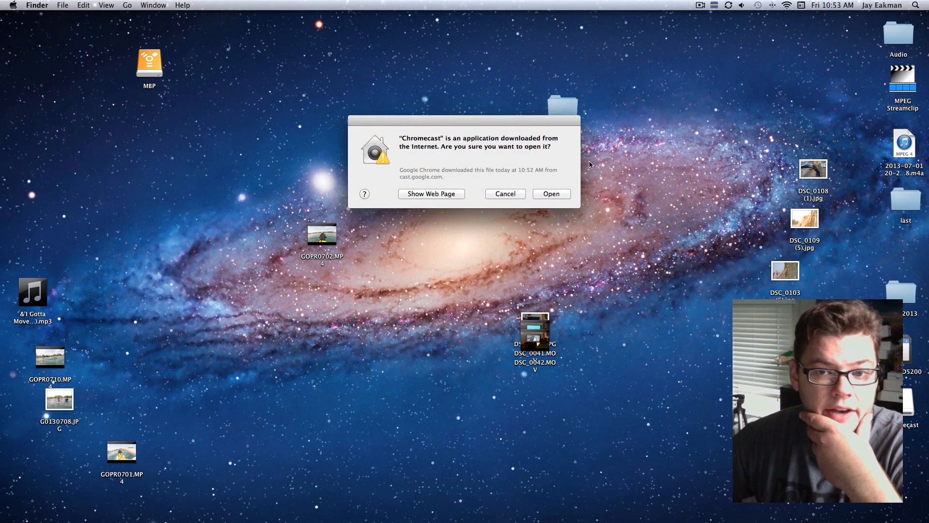
{"action": "left_click", "coordinate": [551, 194]}
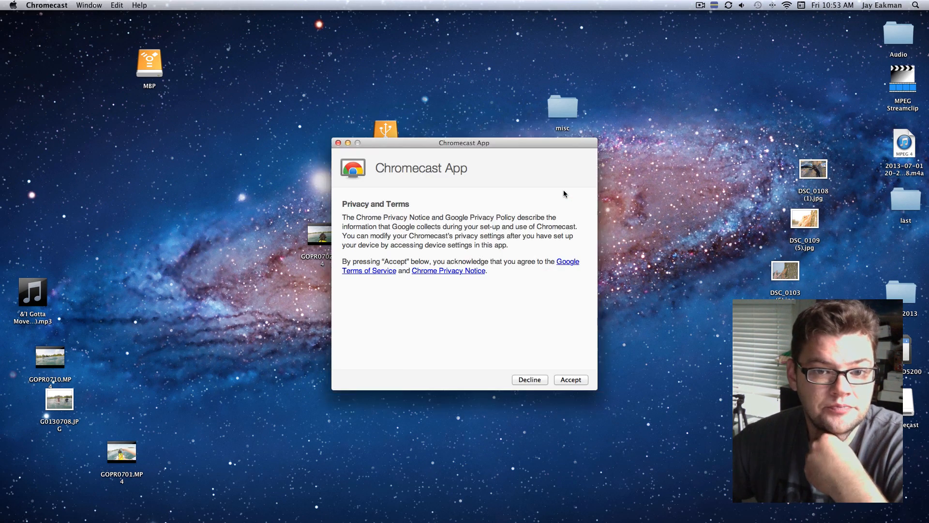
{"action": "left_click", "coordinate": [569, 380]}
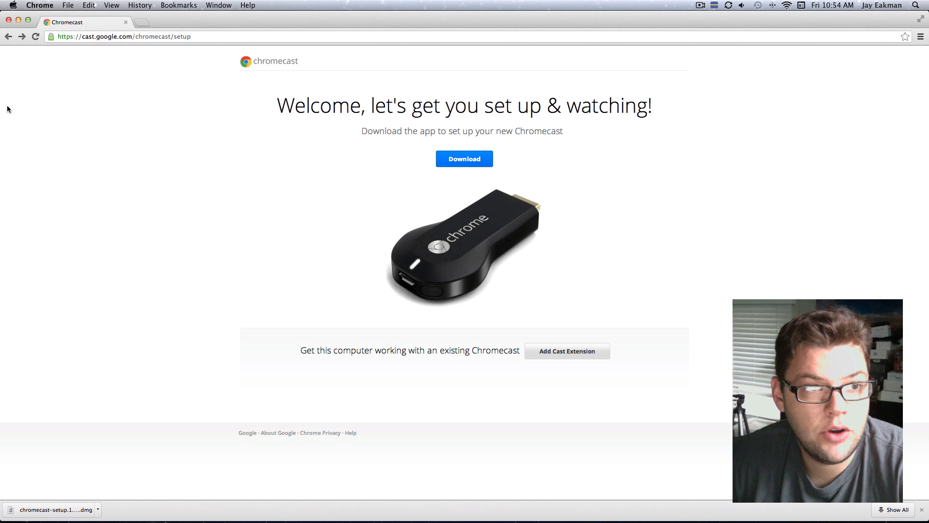
{"action": "mouse_move", "coordinate": [574, 361]}
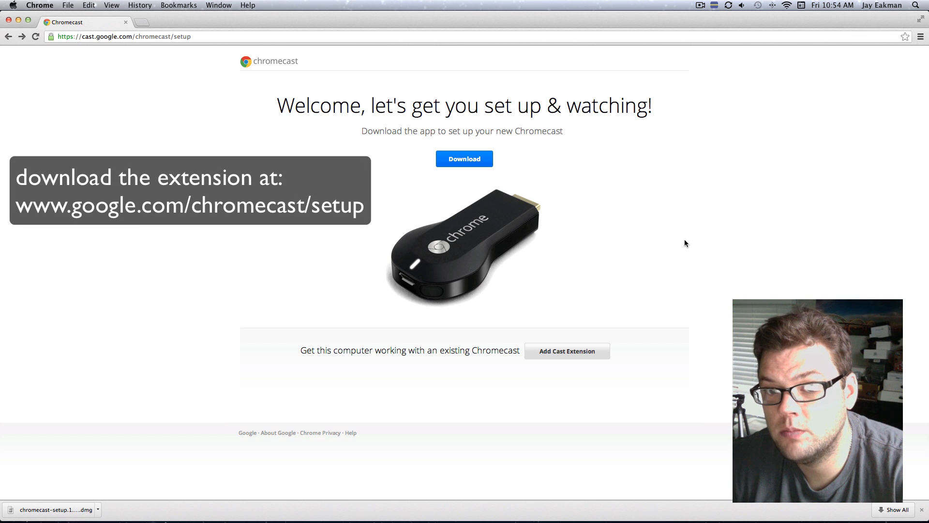
{"action": "mouse_move", "coordinate": [567, 351]}
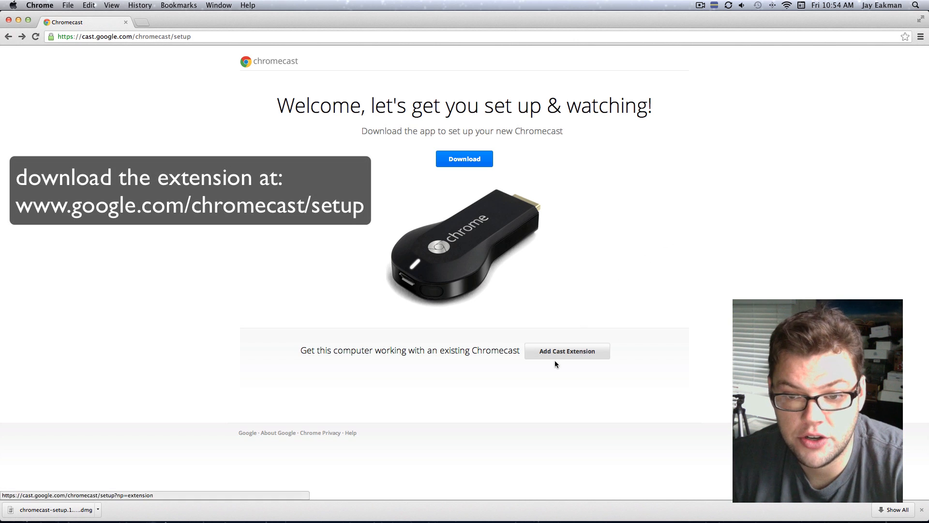
{"action": "mouse_move", "coordinate": [553, 357]}
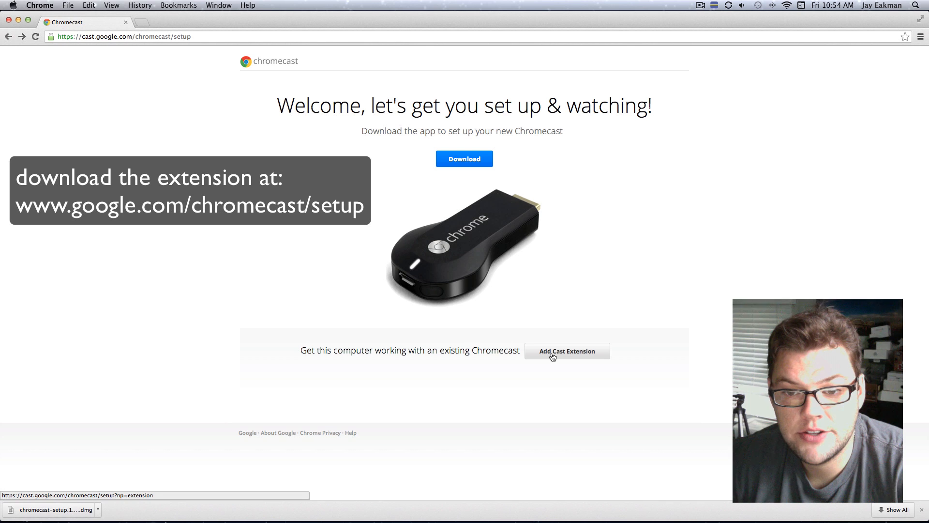
Request the Cast extension for this computer from the Chromecast setup page.
{"action": "left_click", "coordinate": [567, 351]}
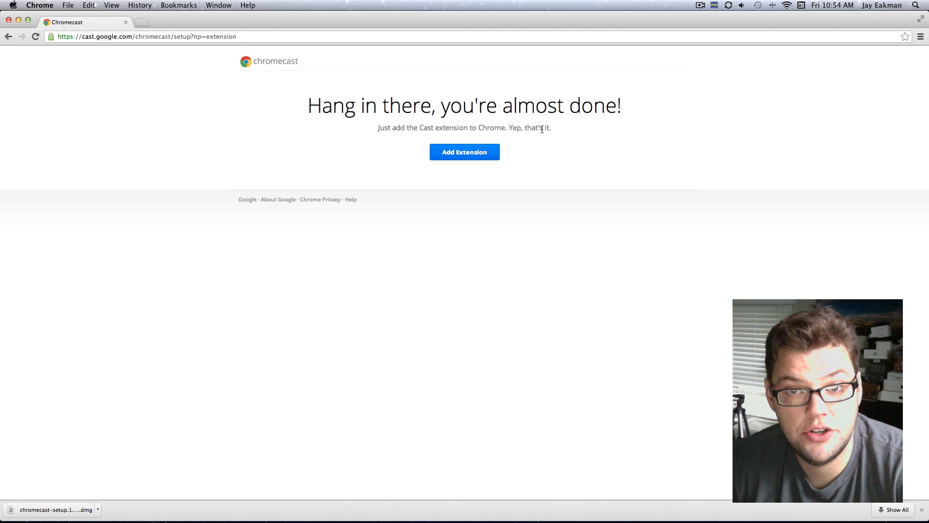
{"action": "mouse_move", "coordinate": [465, 152]}
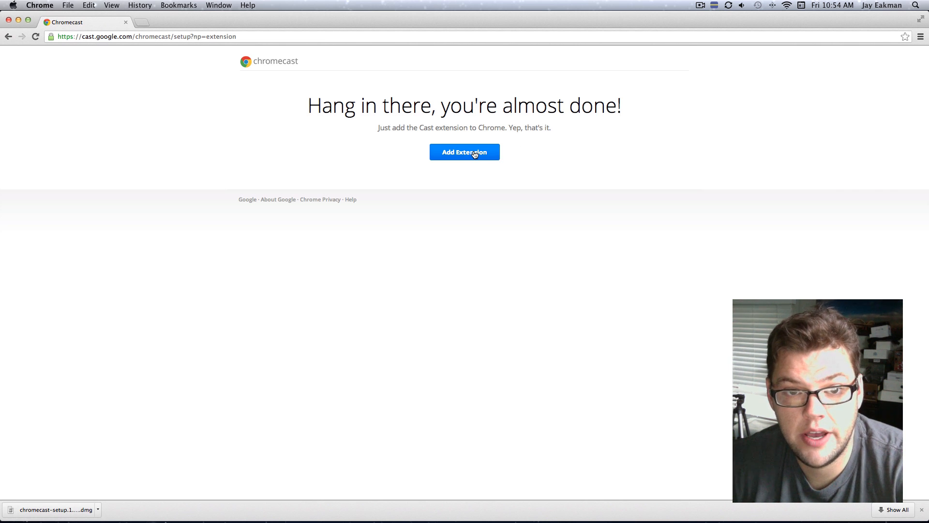
{"action": "mouse_move", "coordinate": [462, 153]}
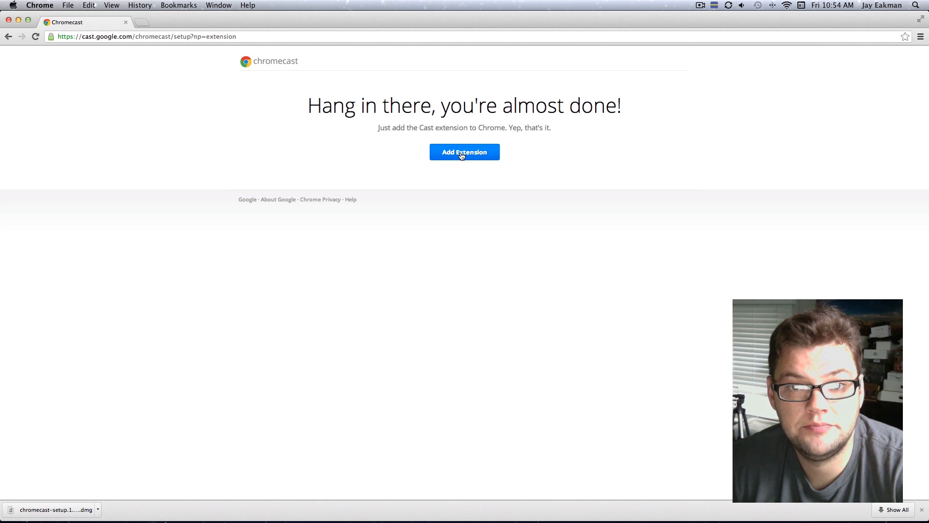
{"action": "left_click", "coordinate": [464, 152]}
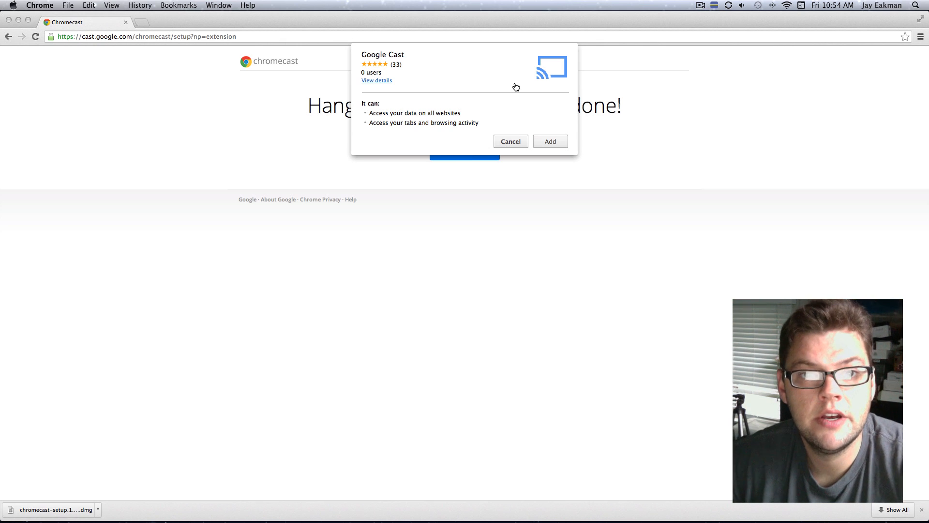
{"action": "mouse_move", "coordinate": [550, 141]}
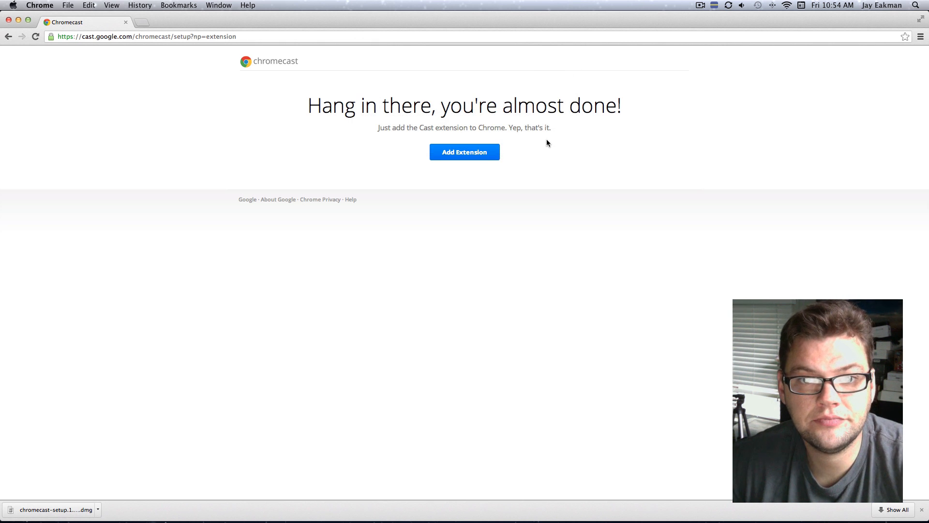
{"action": "mouse_move", "coordinate": [590, 171]}
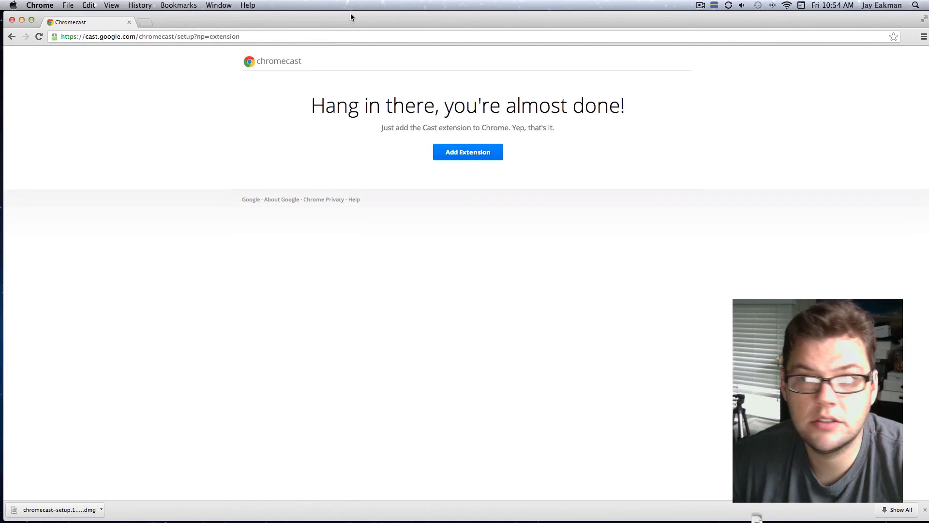
Add the Google Cast extension to Chrome and show its cast device menu.
{"action": "left_click", "coordinate": [467, 152]}
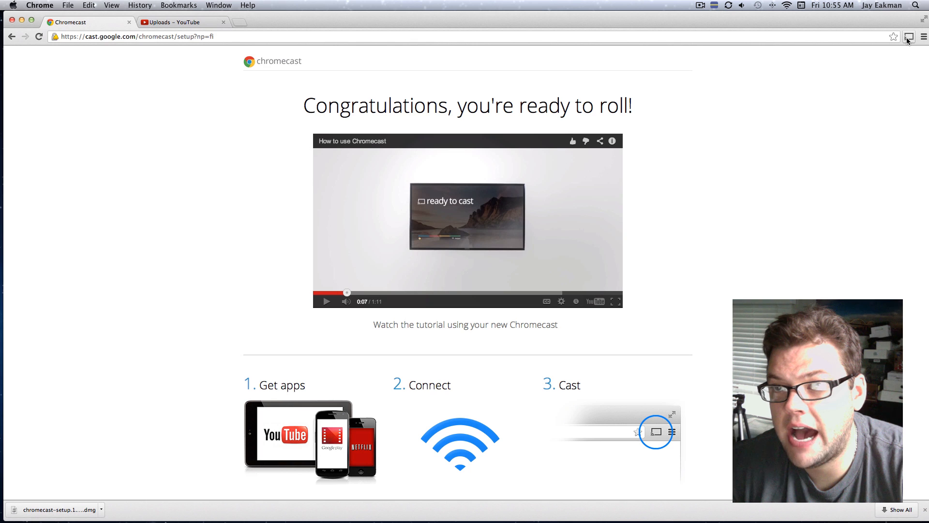
{"action": "left_click", "coordinate": [908, 37]}
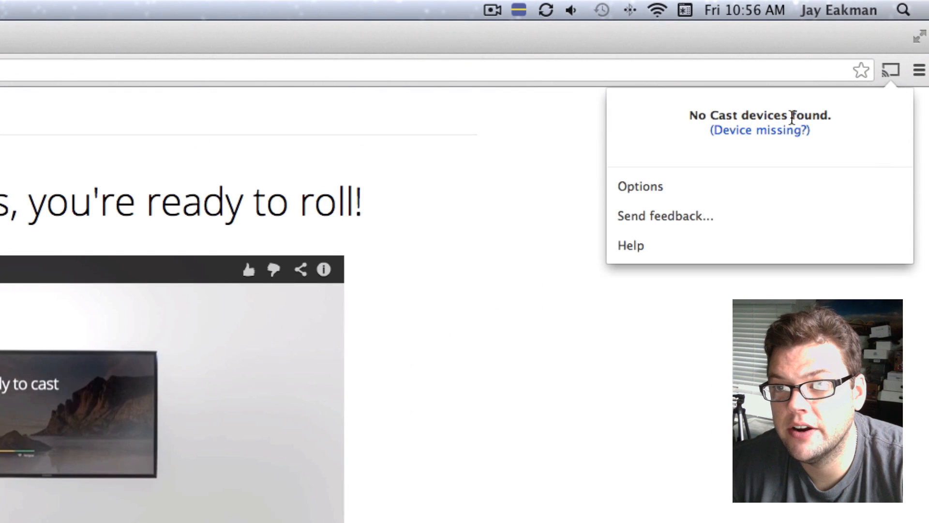